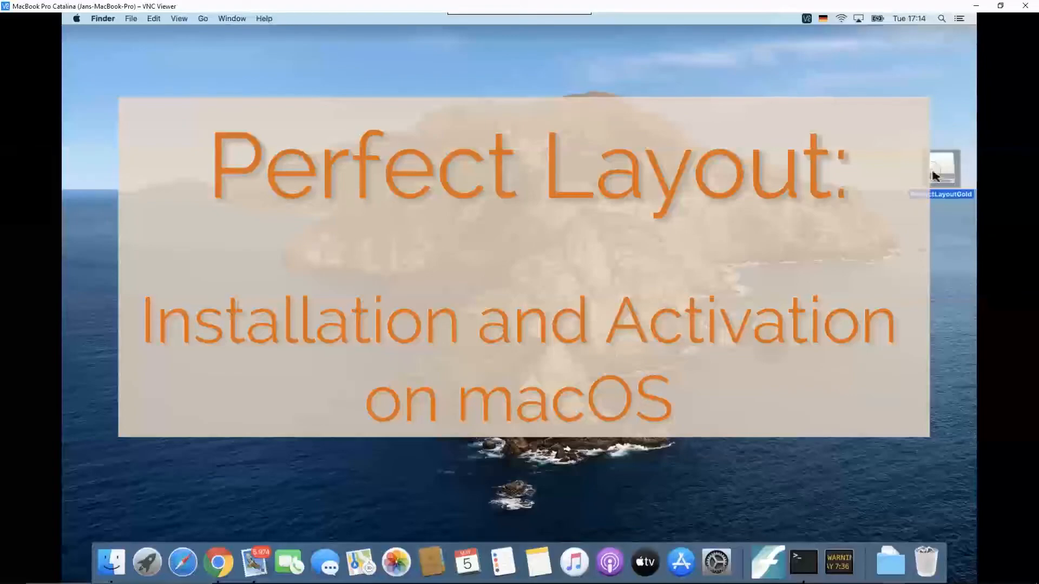
Install Perfect Layout Gold v1.8027 from its disk image package, authorising with the password.
{"action": "double_click", "coordinate": [942, 171]}
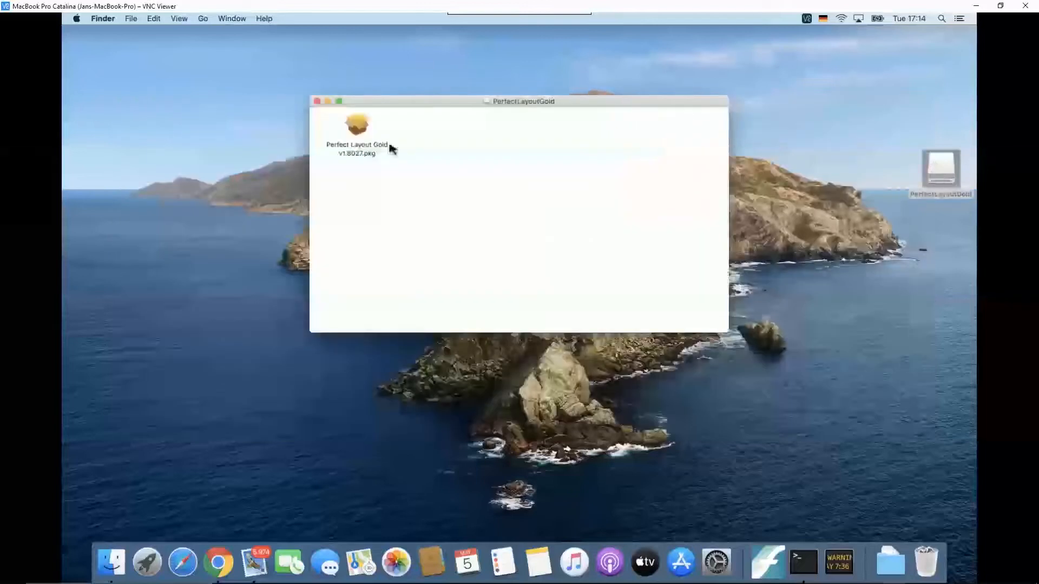
{"action": "double_click", "coordinate": [358, 125]}
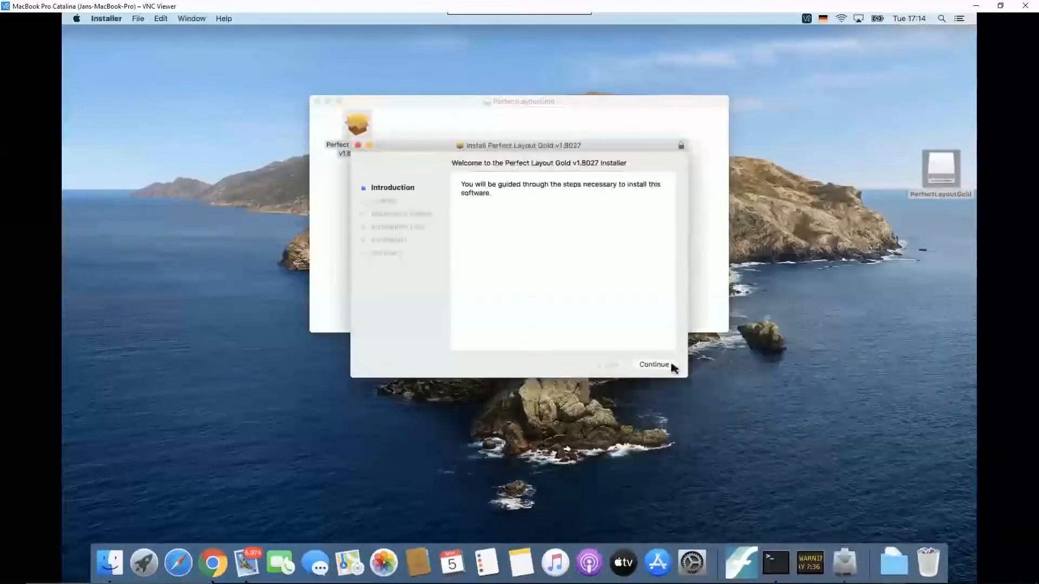
{"action": "left_click", "coordinate": [654, 364]}
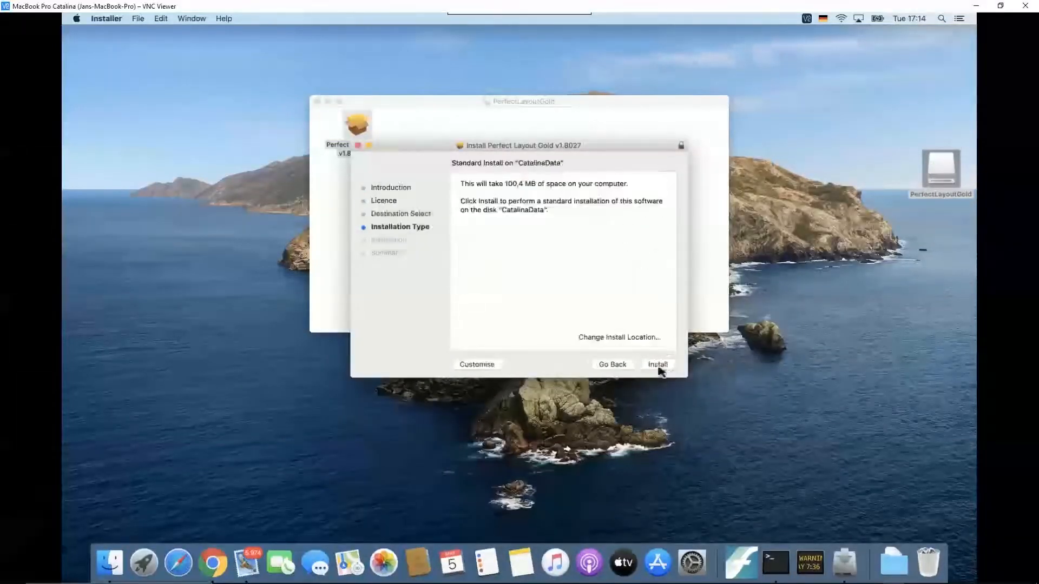
{"action": "left_click", "coordinate": [657, 364]}
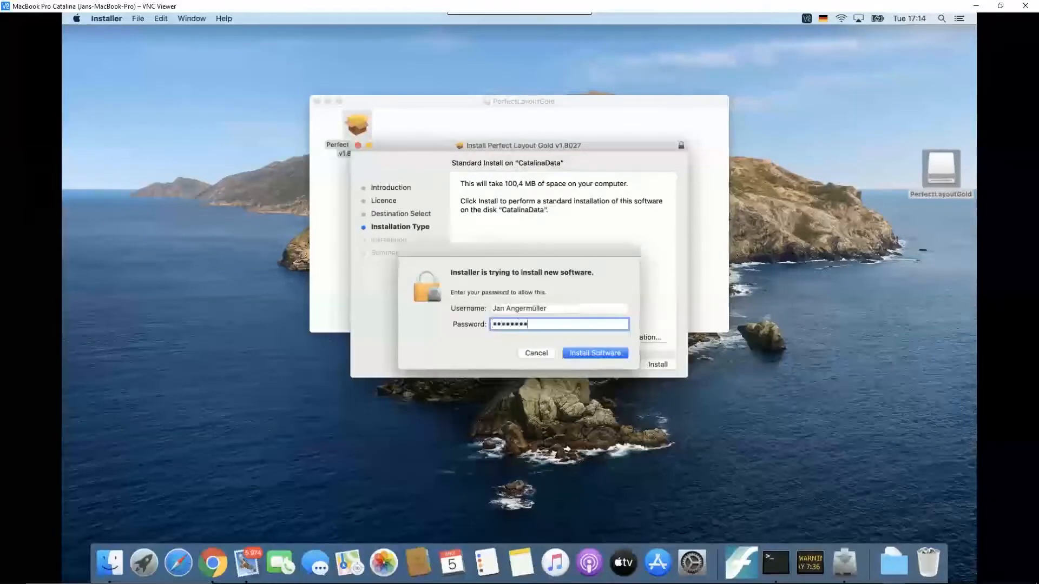
{"action": "left_click", "coordinate": [594, 352]}
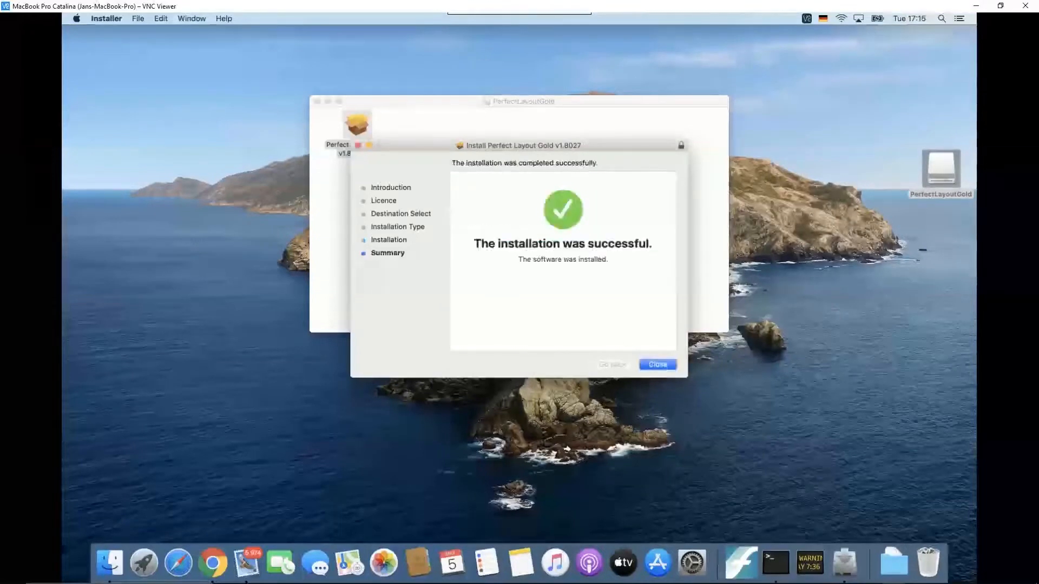
{"action": "left_click", "coordinate": [657, 364]}
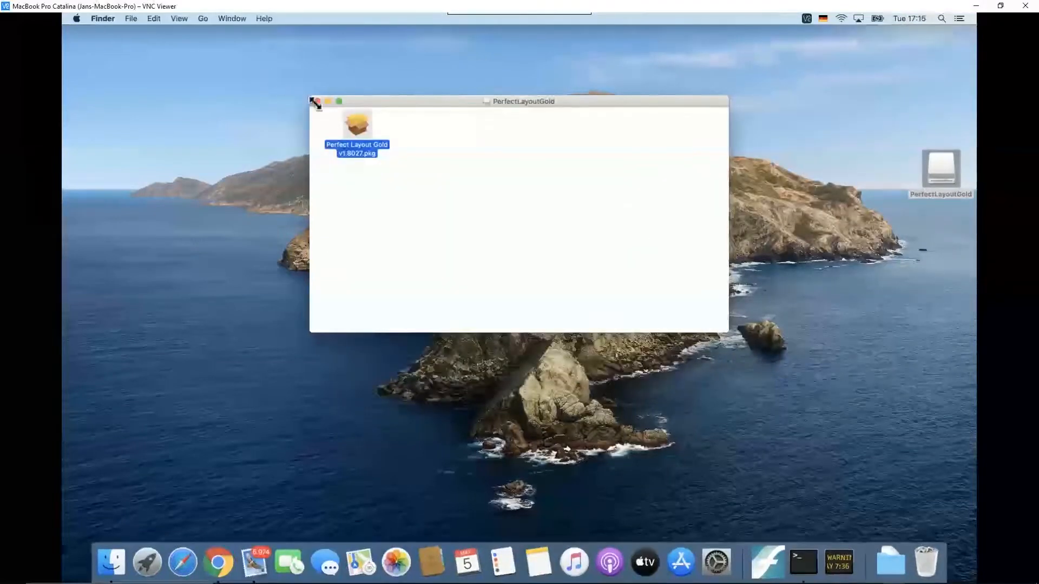
Close the disk image window and run ES Perfect Layout from Finale's Plug-ins menu.
{"action": "left_click", "coordinate": [316, 102]}
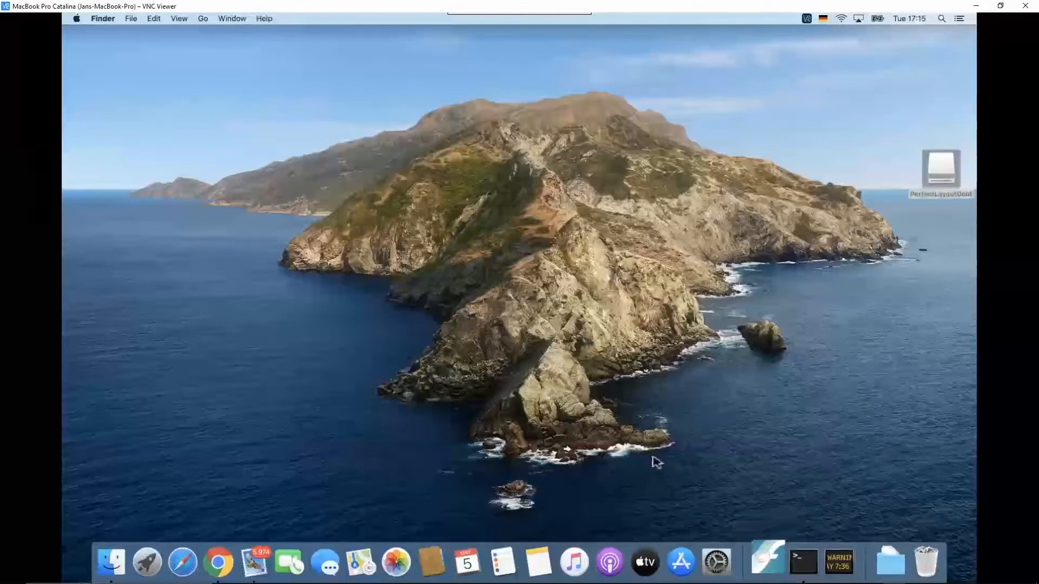
{"action": "left_click", "coordinate": [422, 18]}
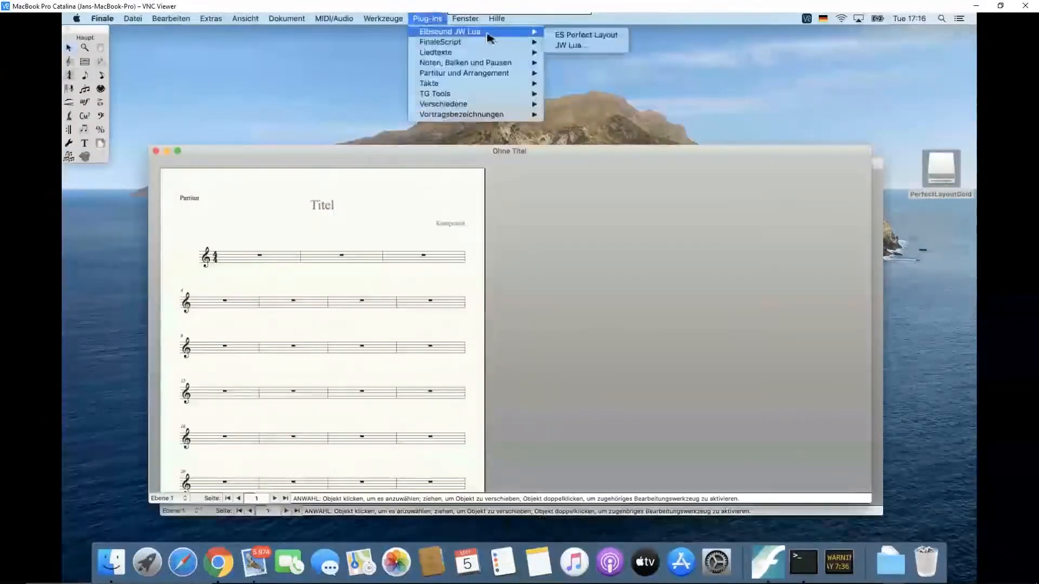
{"action": "left_click", "coordinate": [583, 36]}
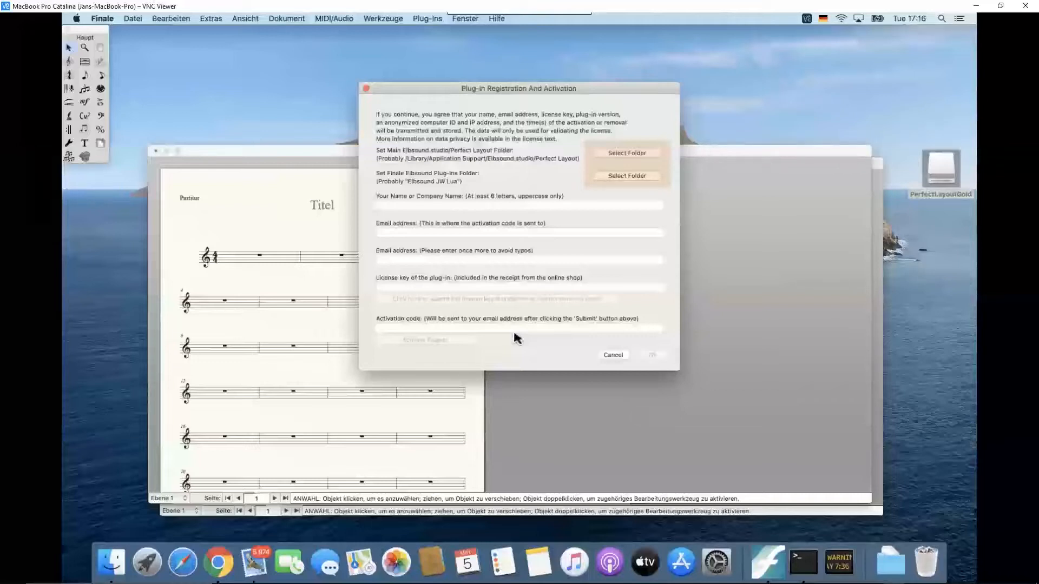
{"action": "left_click", "coordinate": [626, 152]}
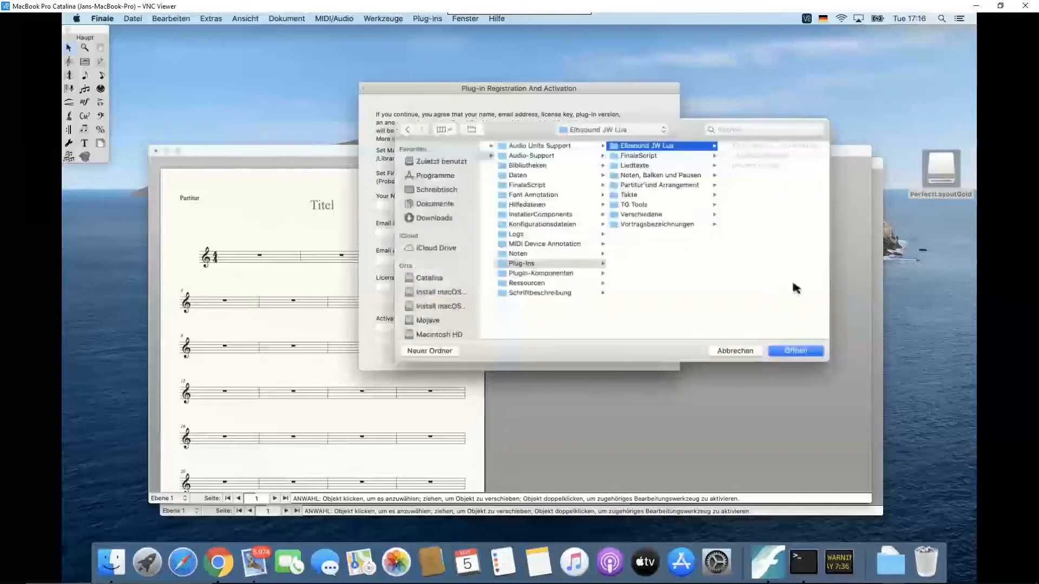
{"action": "left_click", "coordinate": [795, 351]}
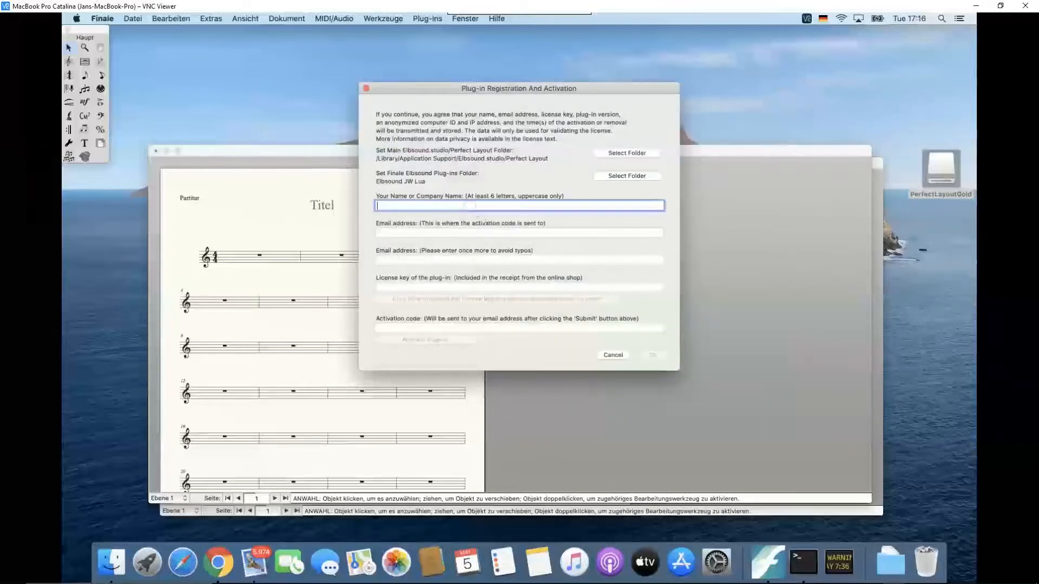
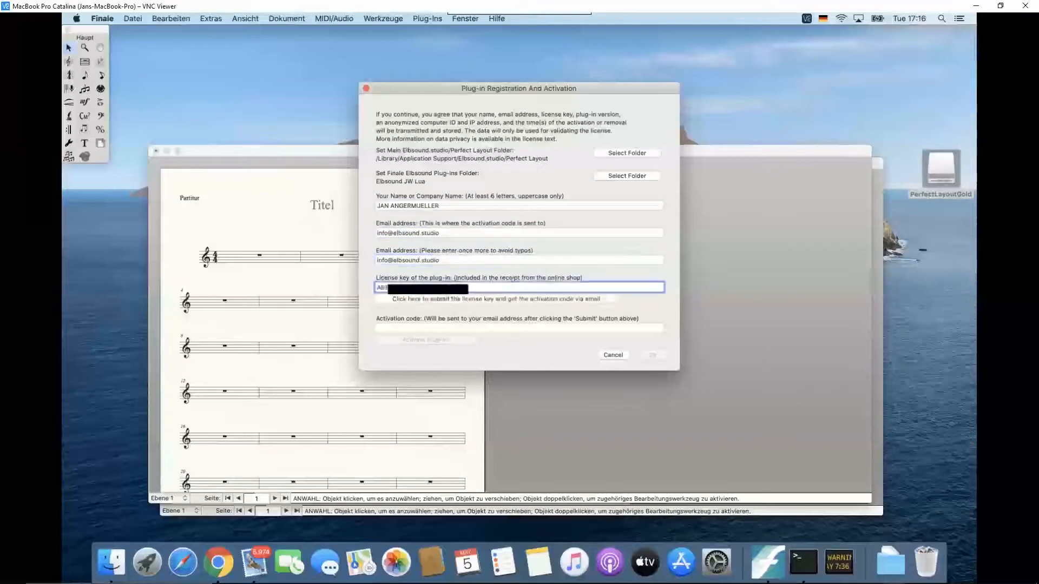
Submit the license key, accept the valid-key message, and switch to Mail for the code.
{"action": "left_click", "coordinate": [496, 298]}
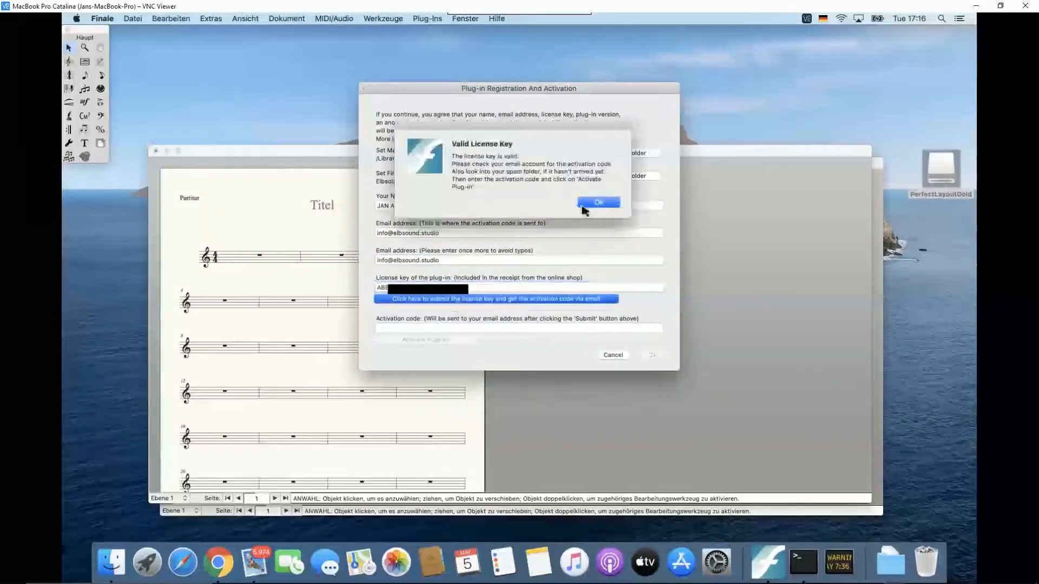
{"action": "left_click", "coordinate": [598, 202]}
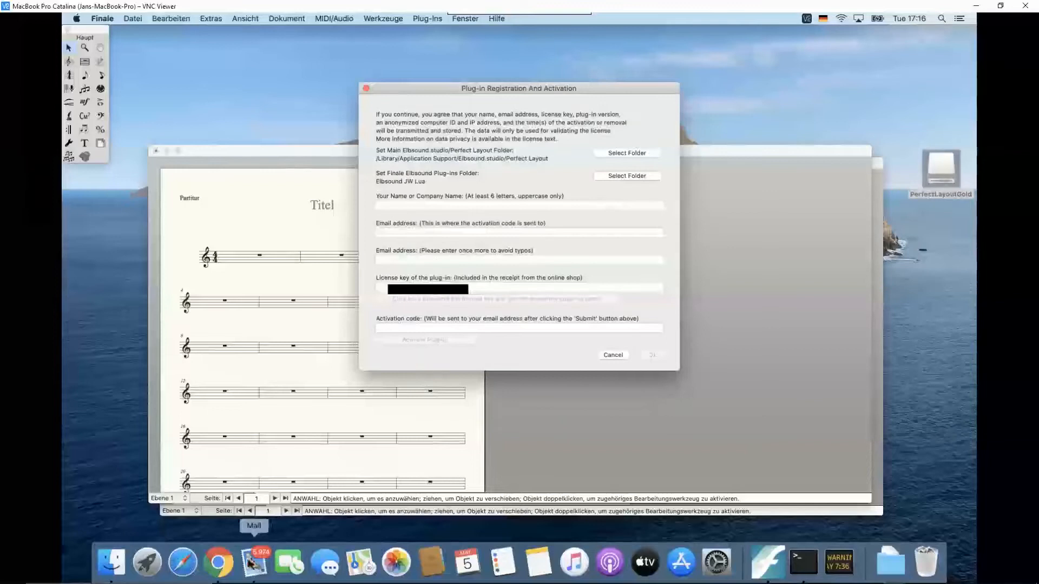
{"action": "left_click", "coordinate": [254, 568]}
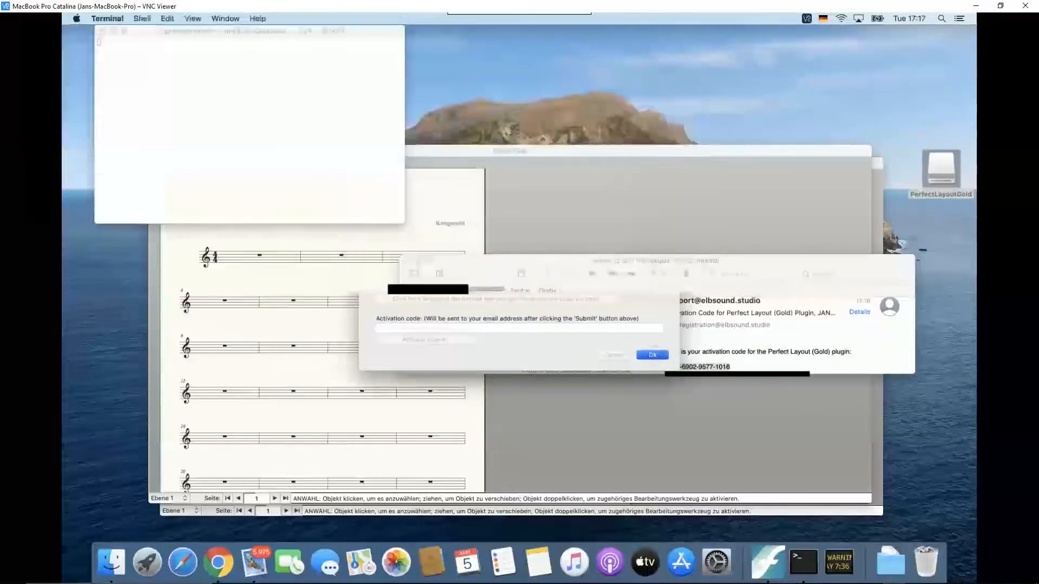
Activate the plug-in with the emailed activation code and close the Mail window.
{"action": "left_click", "coordinate": [652, 353]}
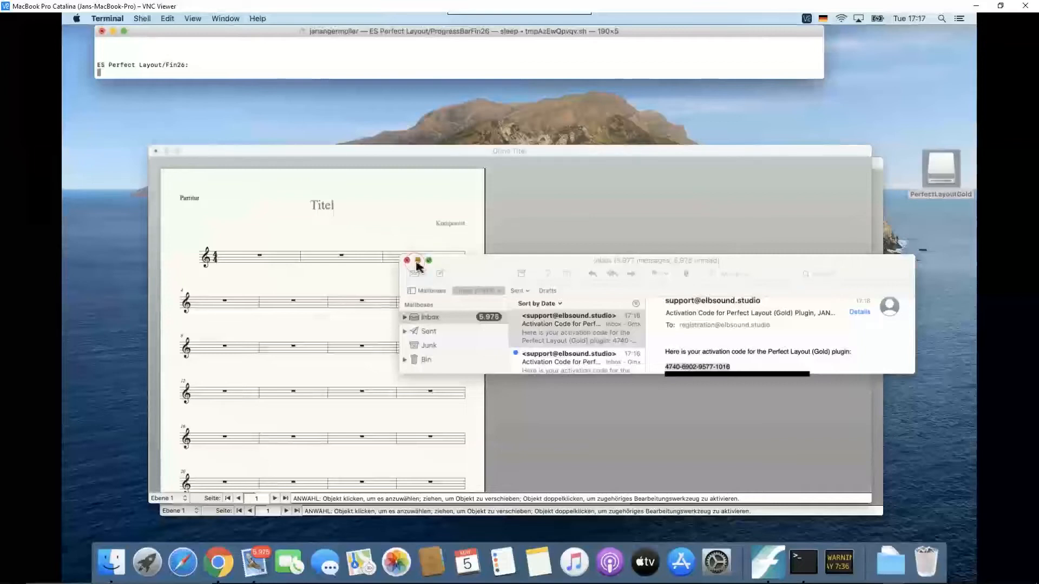
{"action": "left_click", "coordinate": [416, 268]}
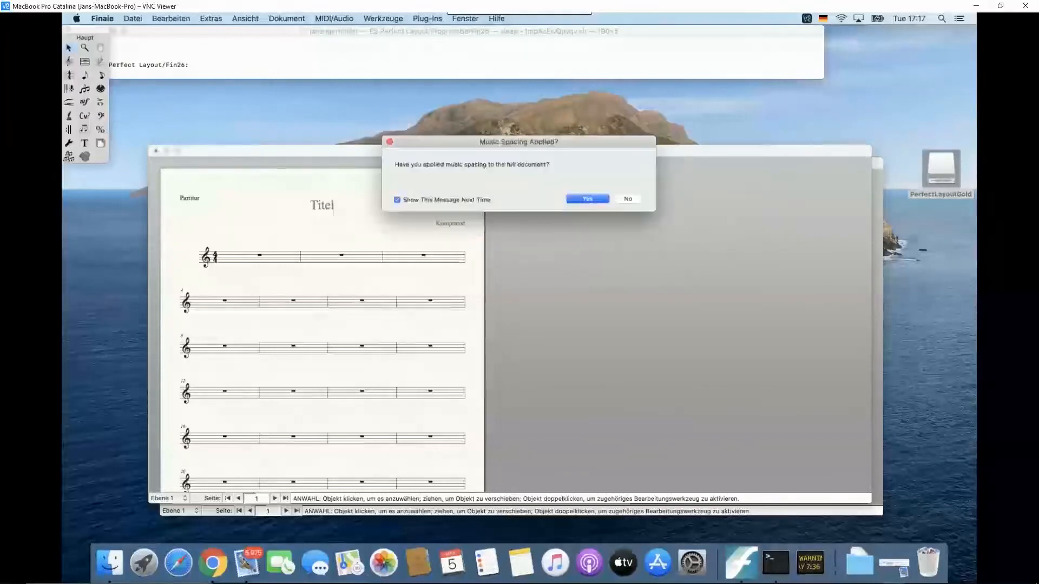
Confirm music spacing was applied, approve the MacSymbolFonts.txt update, acknowledge the restart, and quit Finale.
{"action": "left_click", "coordinate": [586, 198]}
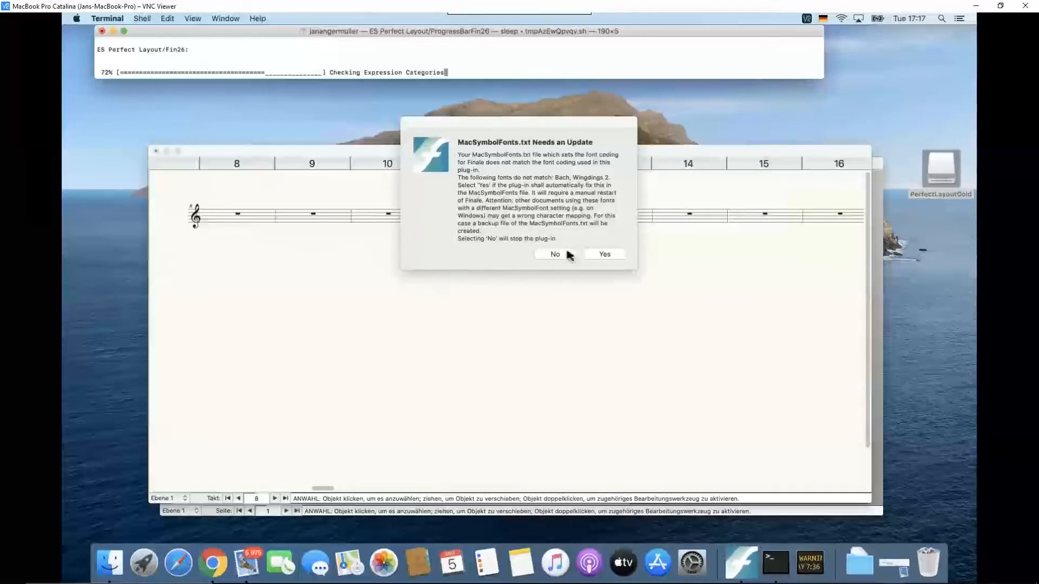
{"action": "mouse_move", "coordinate": [548, 169]}
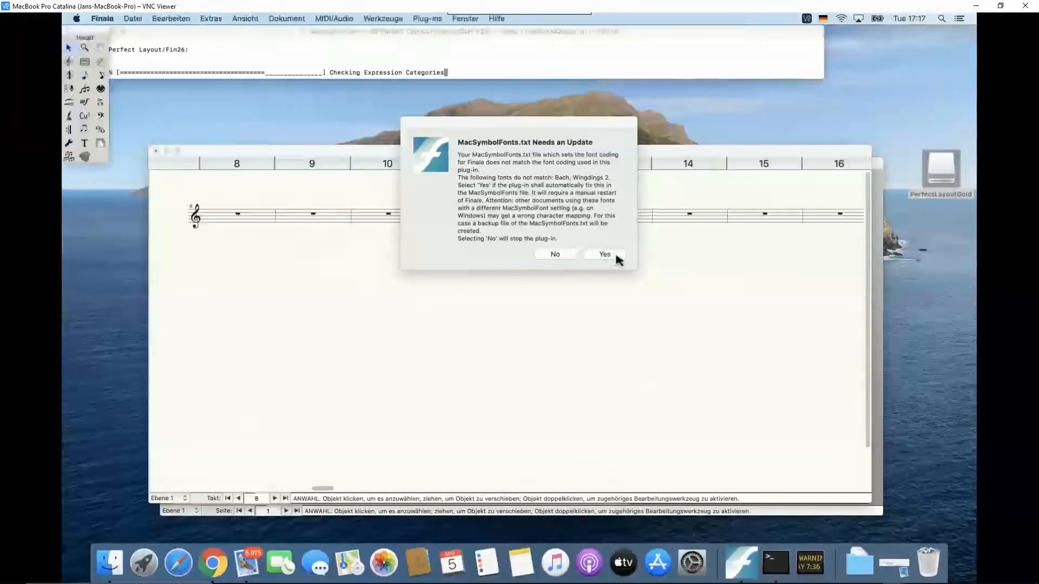
{"action": "left_click", "coordinate": [603, 255]}
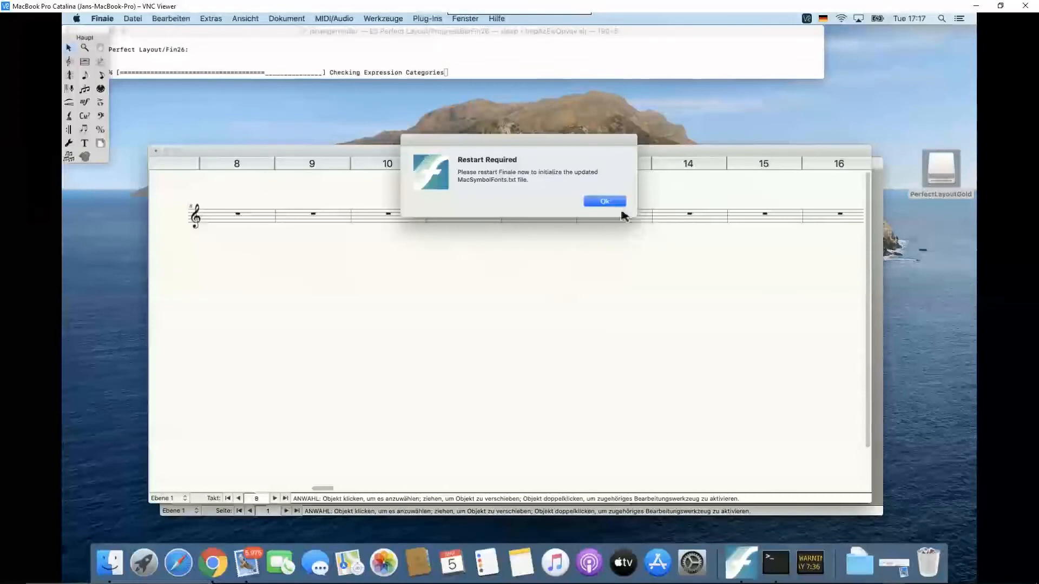
{"action": "left_click", "coordinate": [605, 201]}
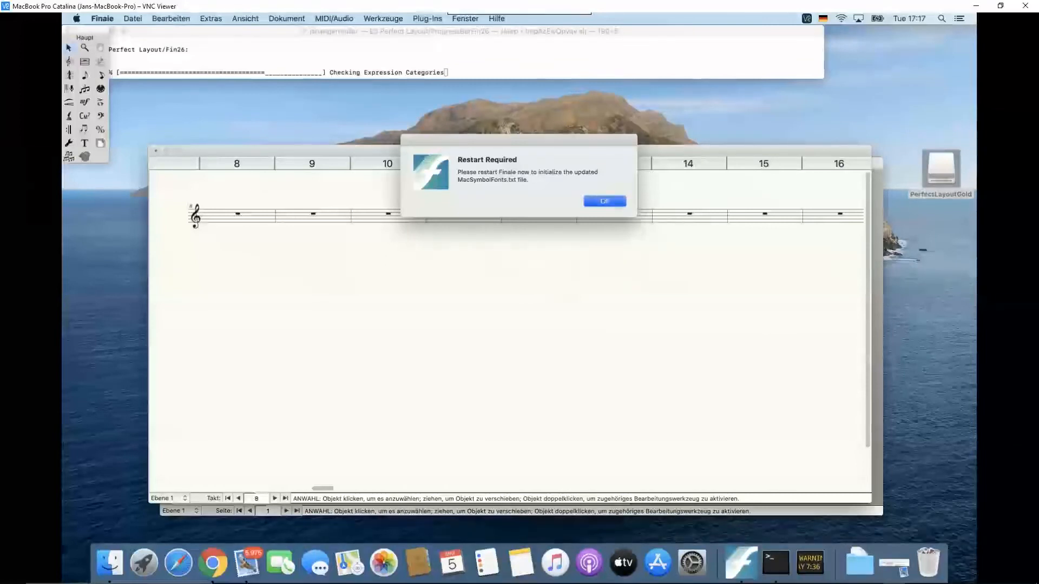
{"action": "left_click", "coordinate": [604, 201]}
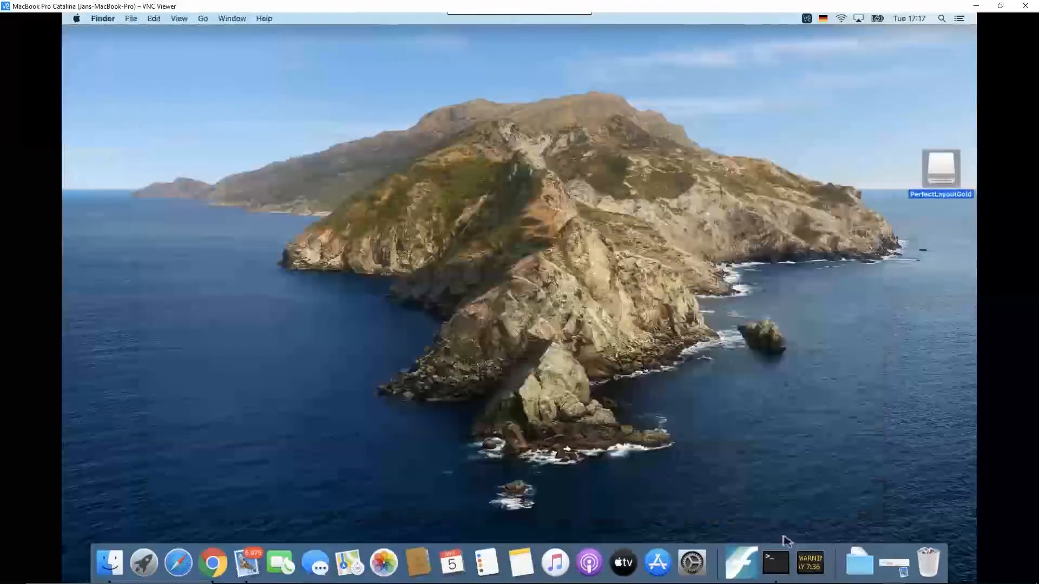
Relaunch Finale, run Perfect Layout on the test score, and accept the Expressive expression category fix.
{"action": "left_click", "coordinate": [431, 18]}
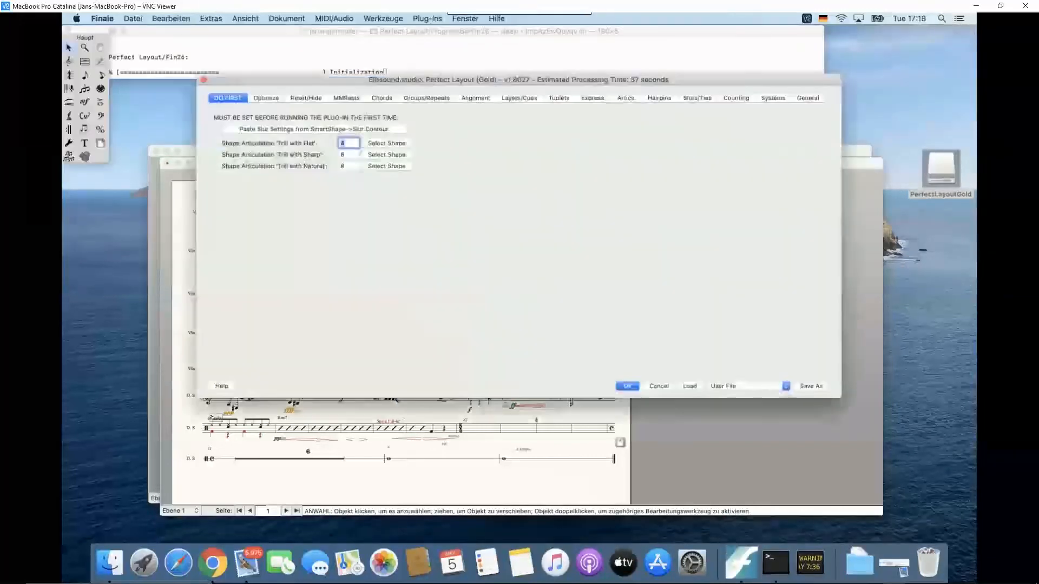
{"action": "left_click", "coordinate": [626, 386]}
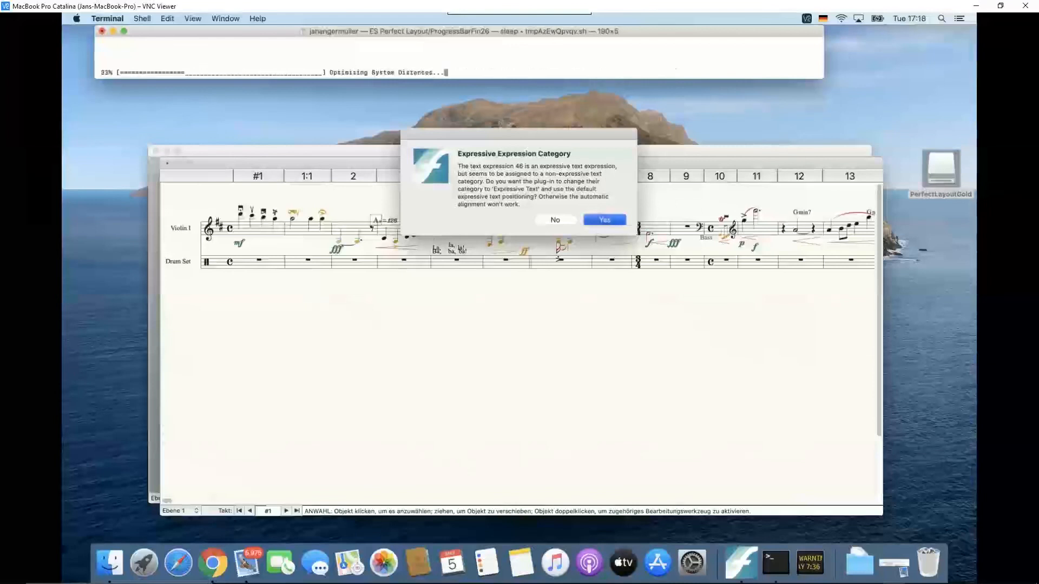
{"action": "left_click", "coordinate": [605, 219]}
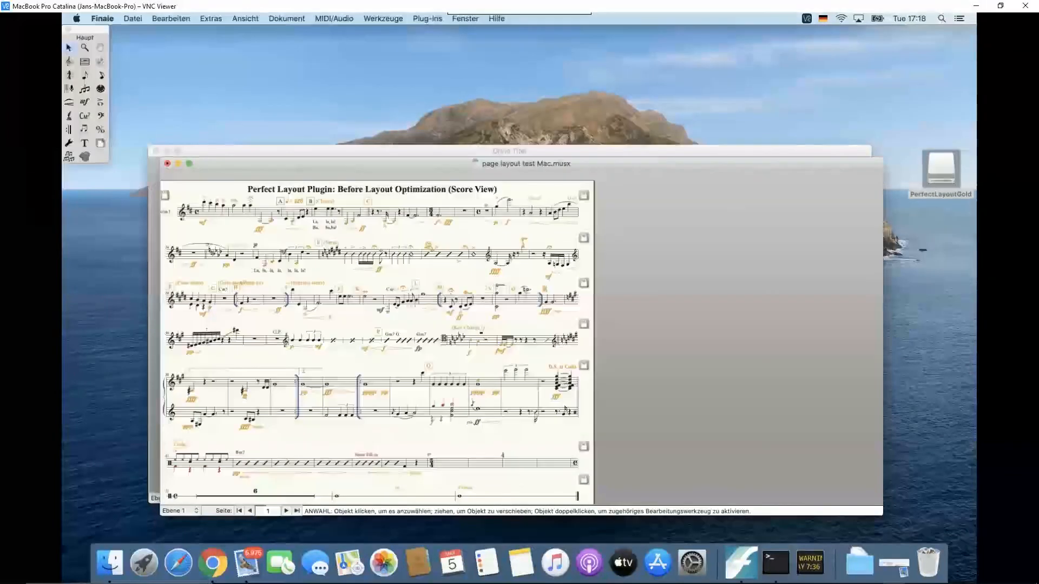